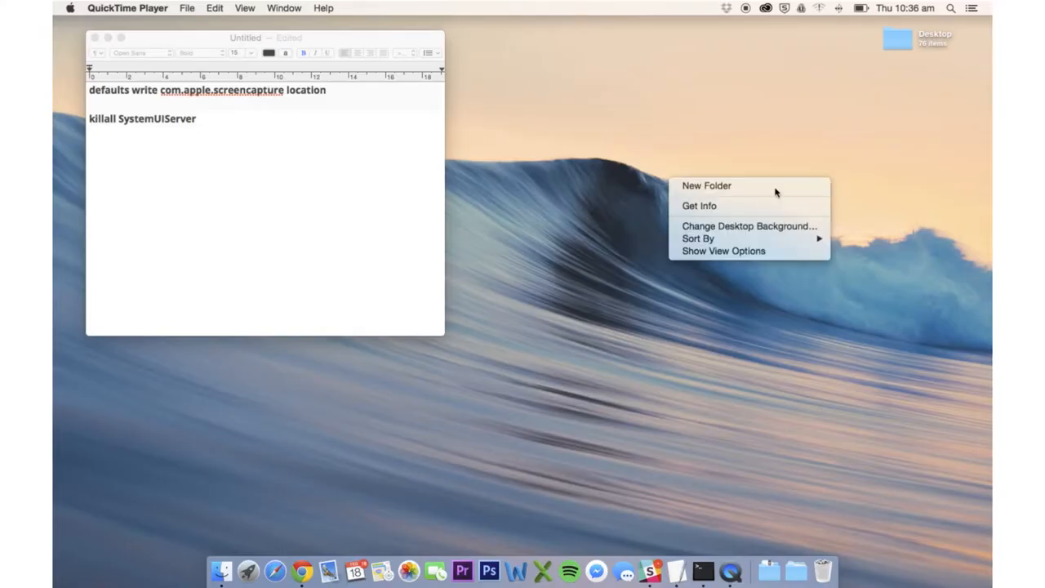
# Step: Create an empty folder named 'Screenshots' on the desktop
pyautogui.click(707, 185)
pyautogui.write('Screenshots')
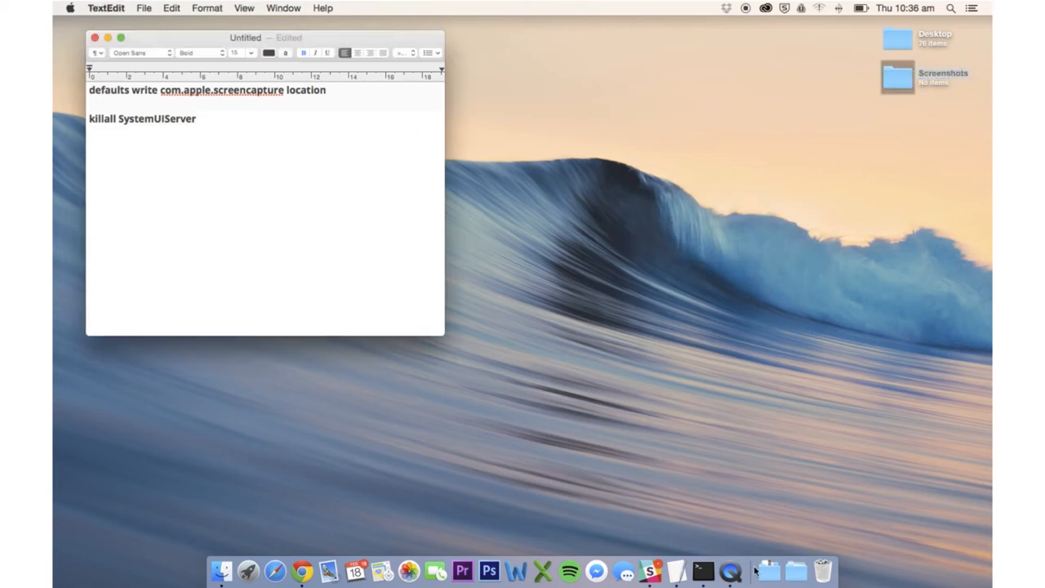
# Step: Enter the screencapture location command with path /Users/matthewgillam/Desktop/Screenshots, not yet run
pyautogui.click(766, 570)
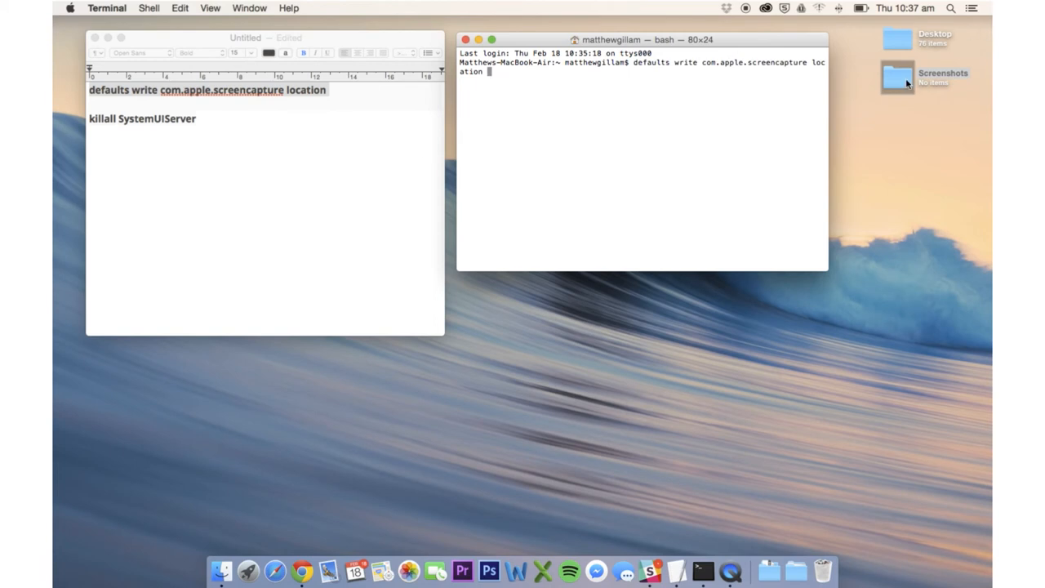
pyautogui.write('/Users/matthewgillam/Desktop/Screenshots')
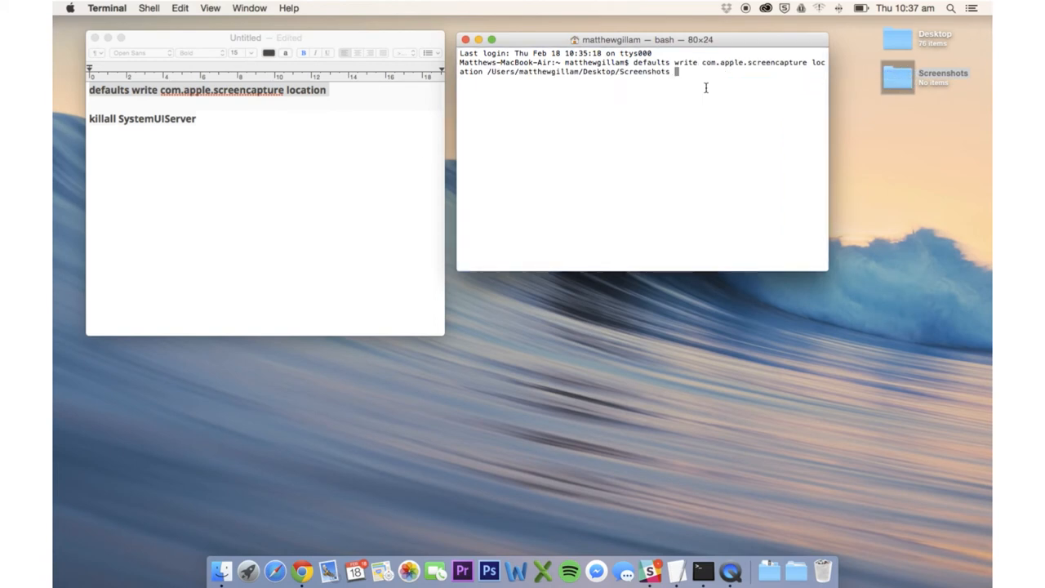